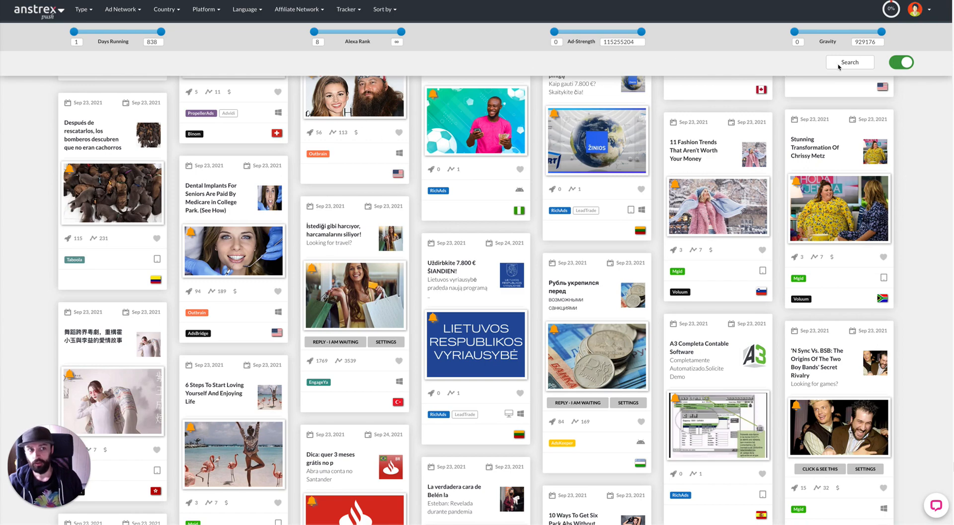
Step: Start a basic creative search with "VPN" entered as the creative text
left_click(849, 62)
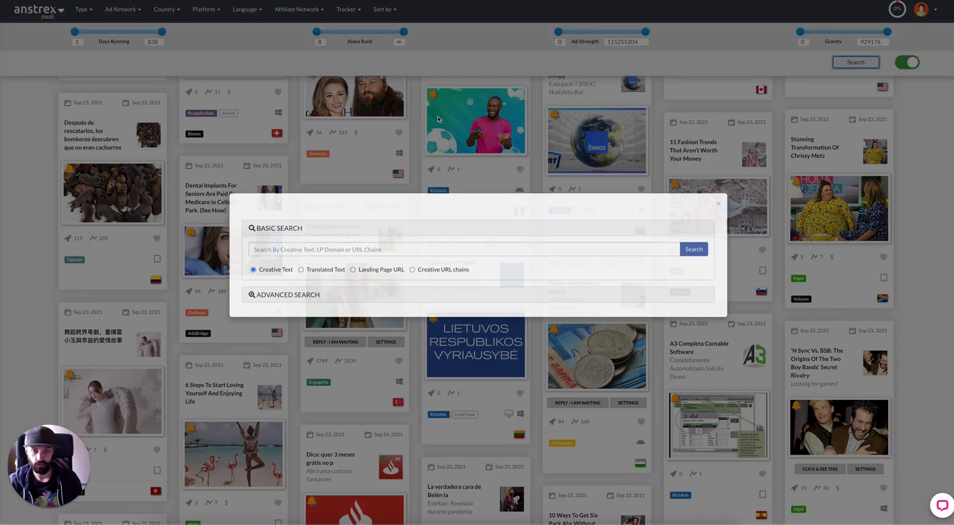
left_click(459, 255)
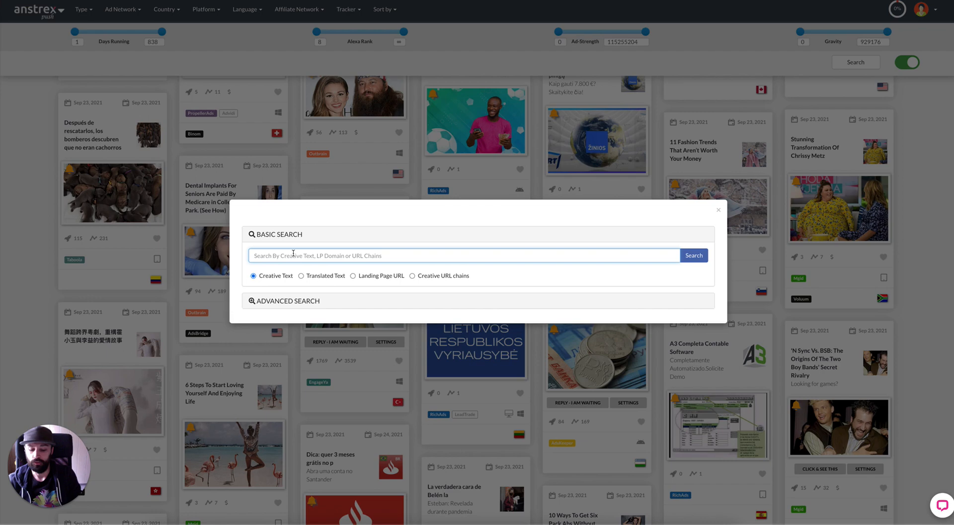
type("VPN")
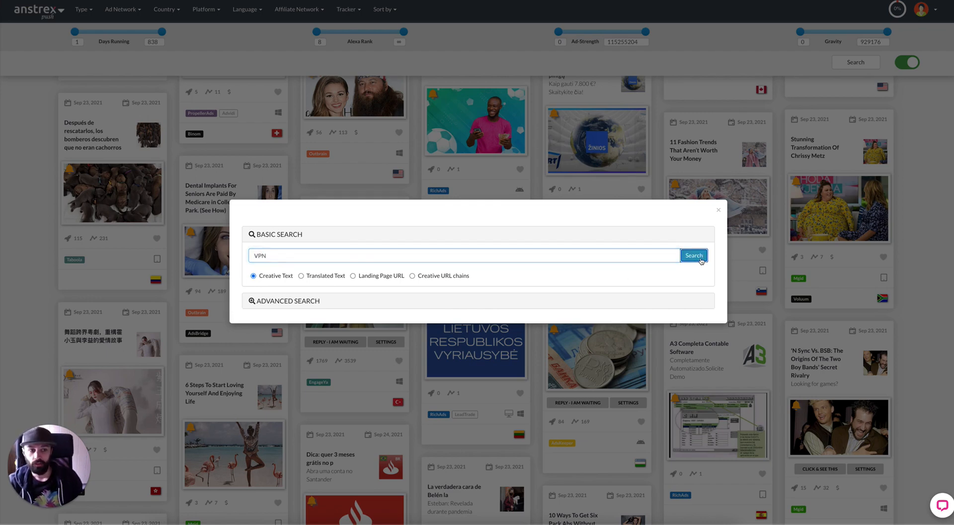
Step: Run the VPN search, filter to English and sort by Ad-Gravity descending
left_click(246, 9)
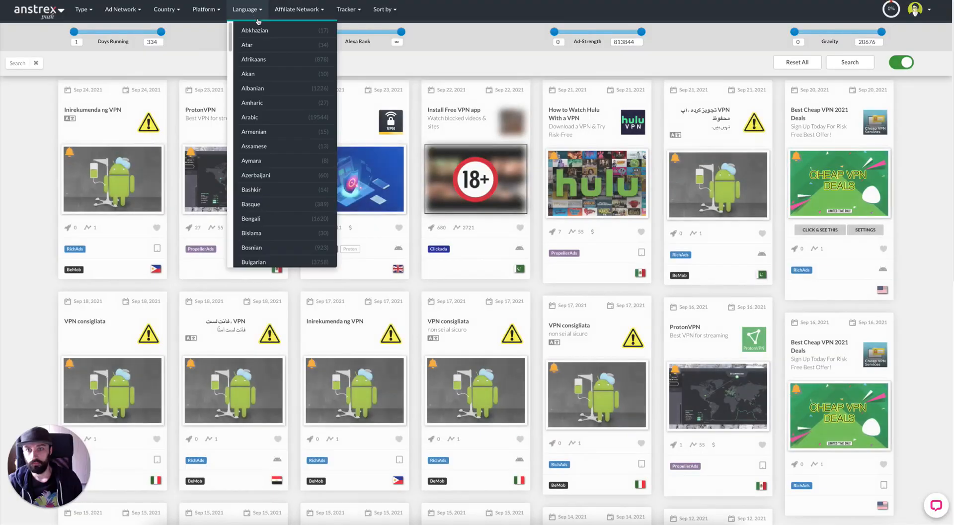
scroll("down", 3)
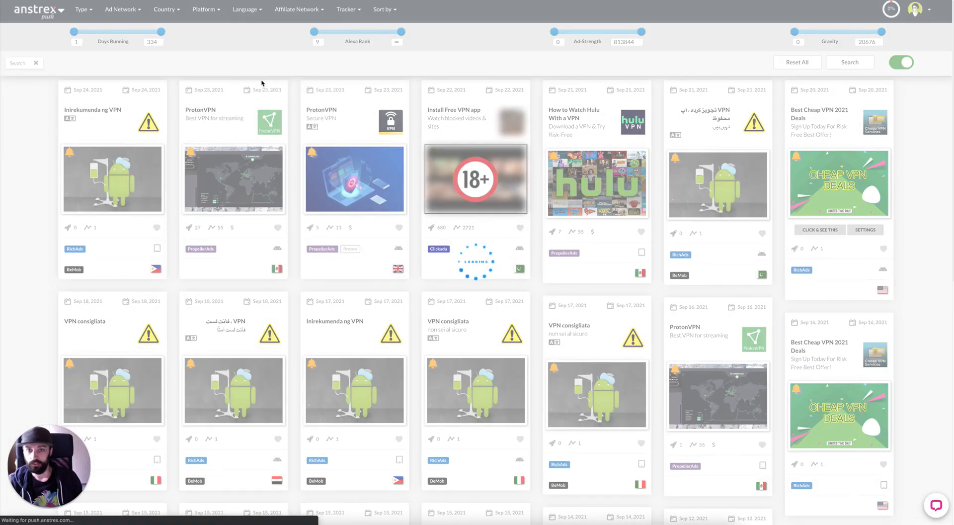
left_click(383, 9)
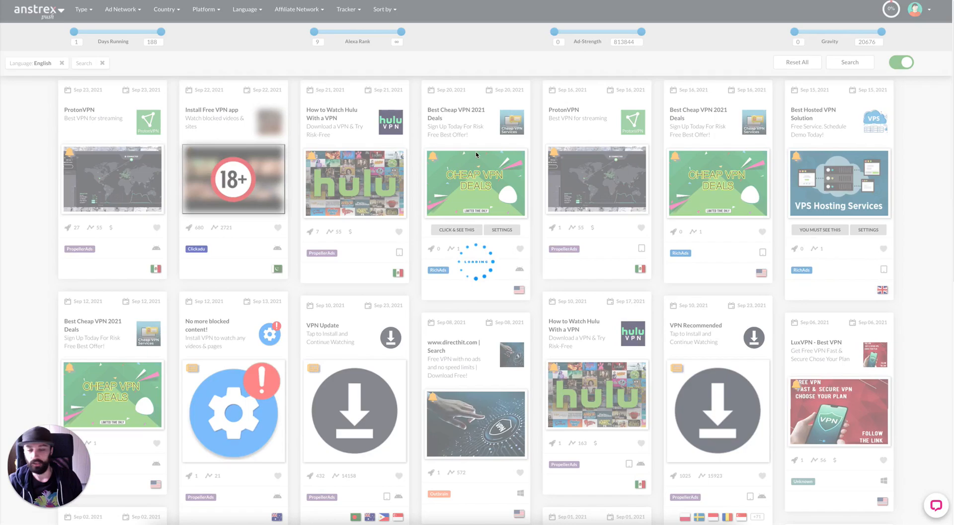
left_click(383, 9)
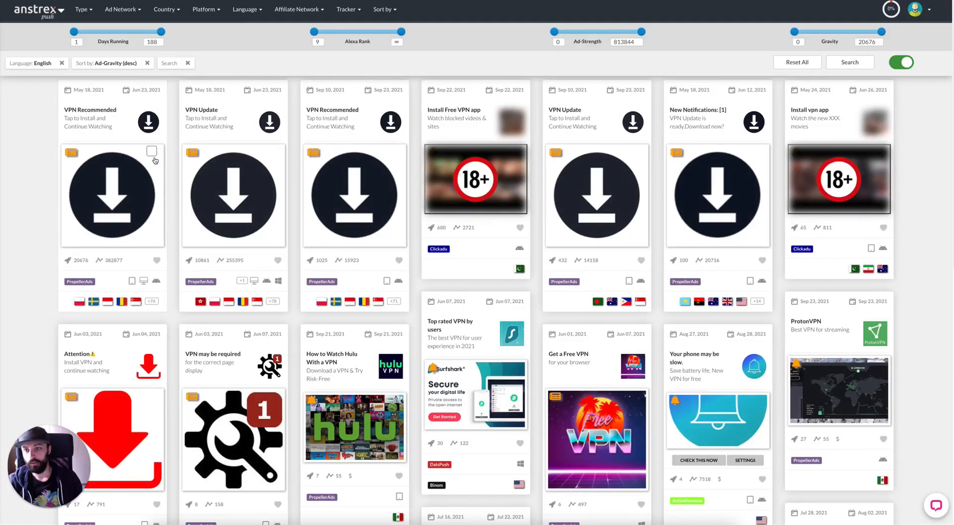
Step: Tick the top VPN creative cards, scrolling down until 100 are selected for export
left_click(152, 151)
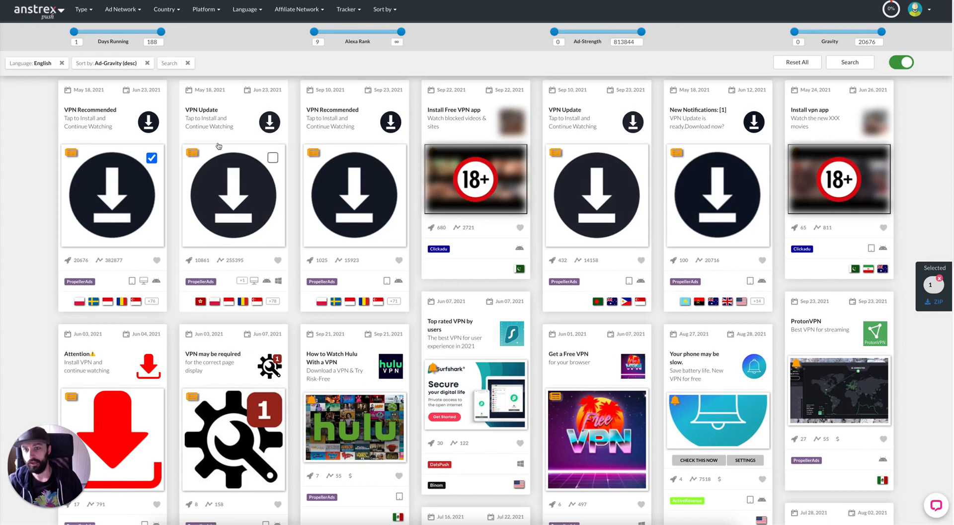
left_click(515, 158)
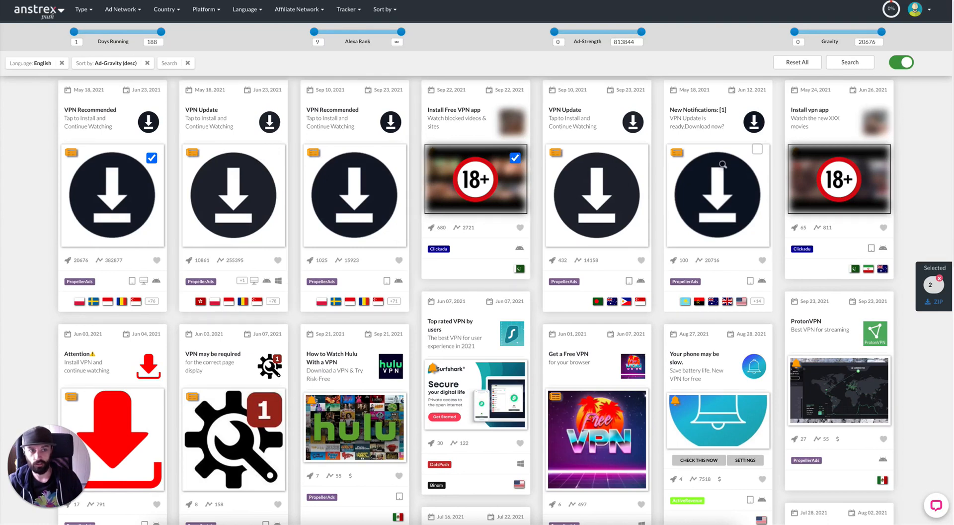
left_click(878, 158)
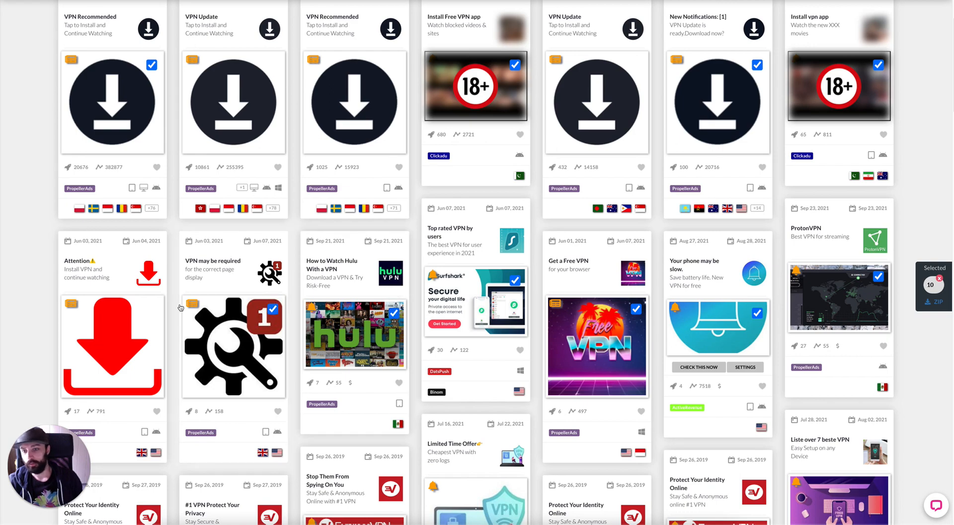
scroll("down", 3)
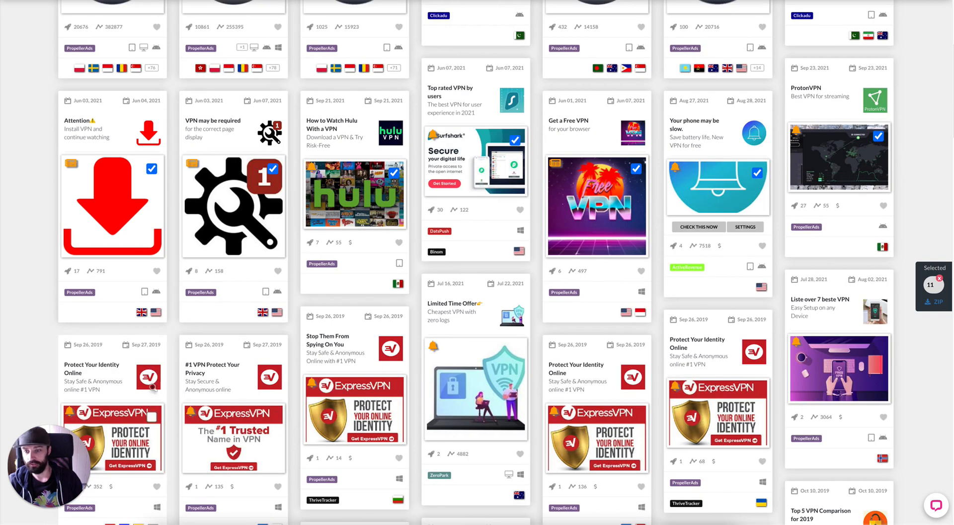
scroll("down", 3)
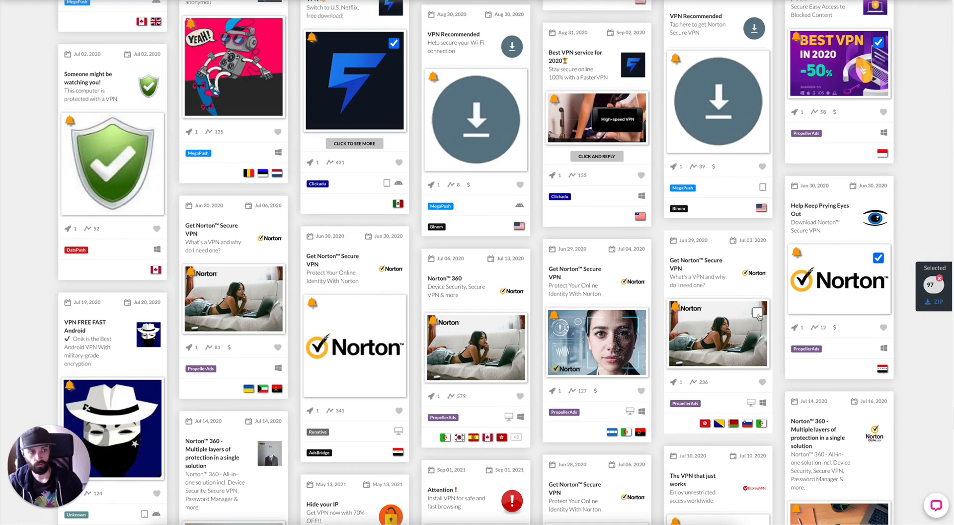
scroll("down", 3)
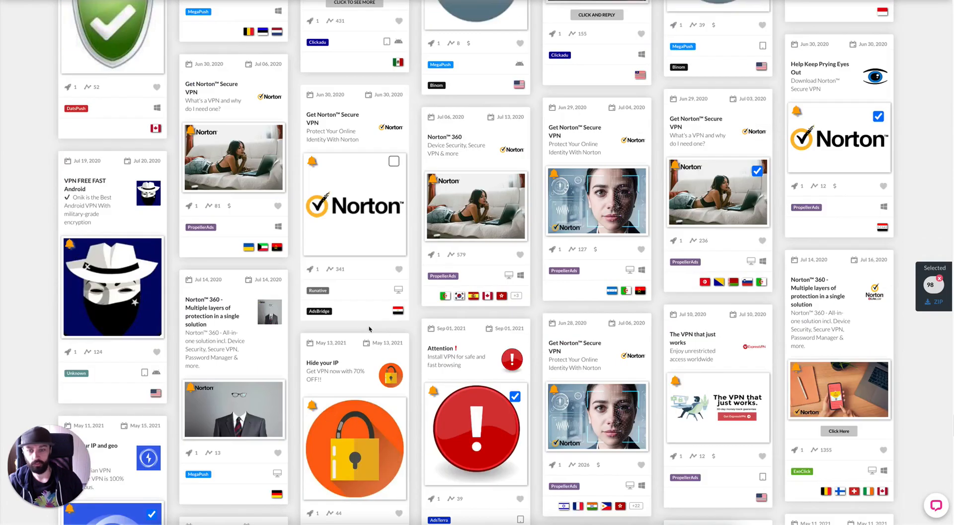
scroll("down", 3)
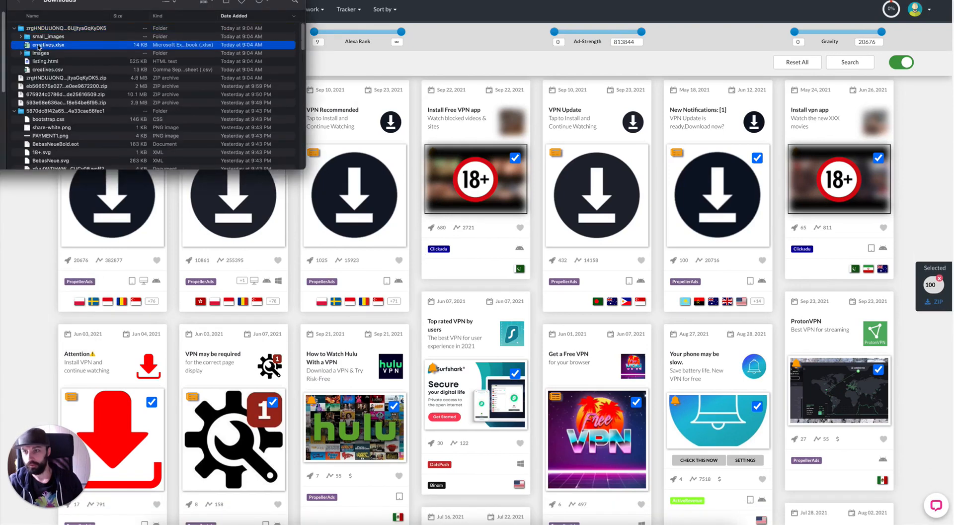
Step: Open creatives.xlsx from Downloads and copy the title and subtext columns B–C through row 101
double_click(48, 44)
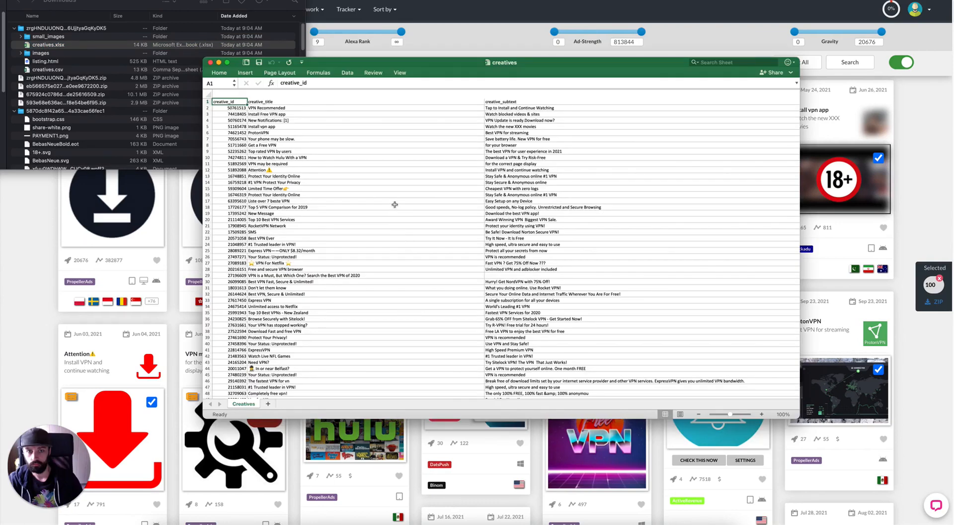
left_click_drag(262, 108, 262, 133)
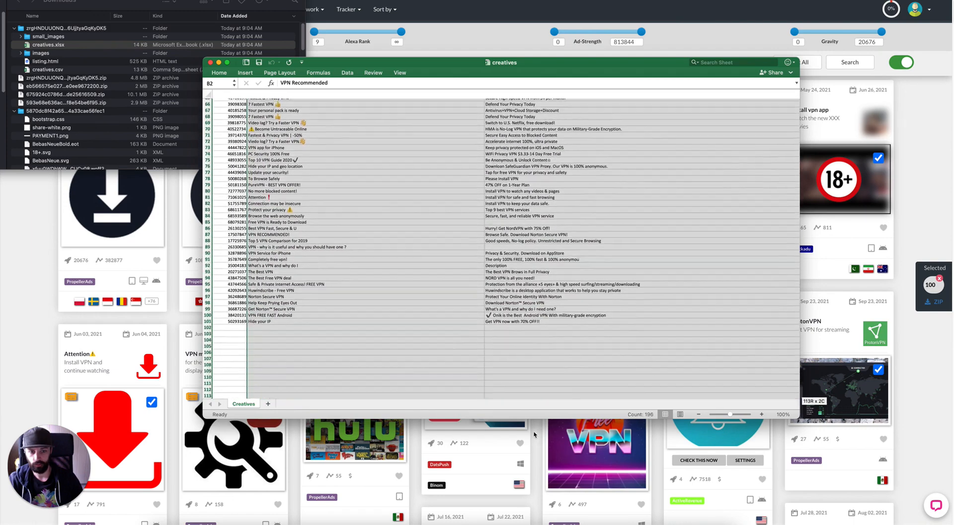
scroll("down", 3)
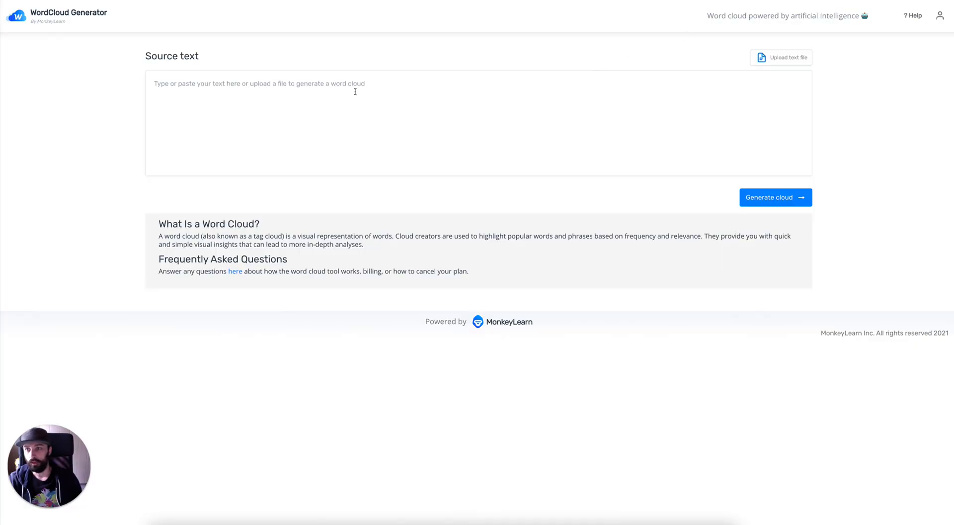
mouse_move(338, 95)
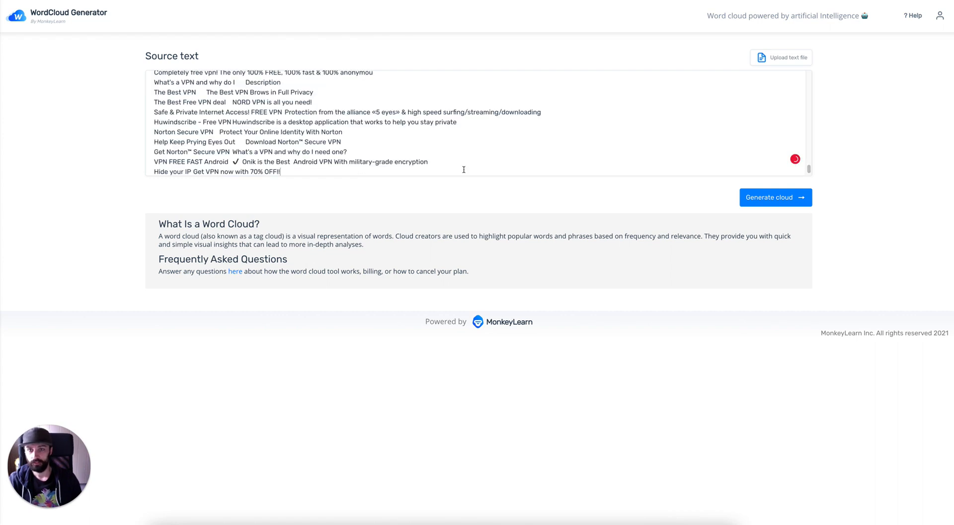
Step: Generate the word cloud from the pasted VPN titles and subtexts, topped by "vpn" and "best vpn"
left_click(775, 197)
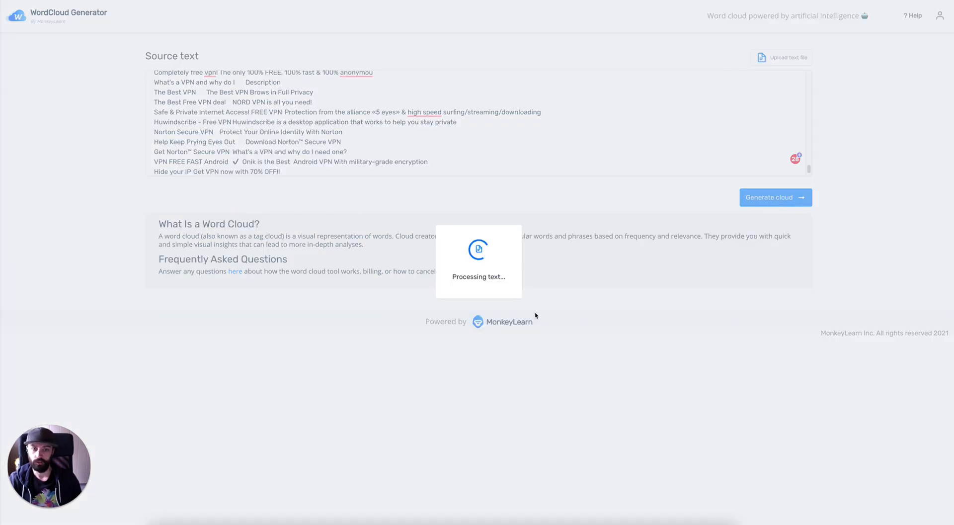
left_click(775, 197)
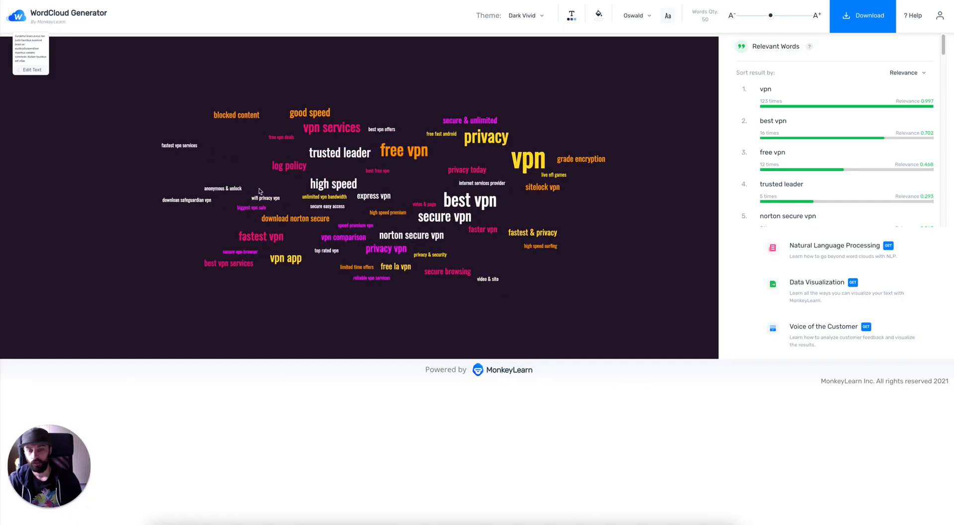
mouse_move(395, 204)
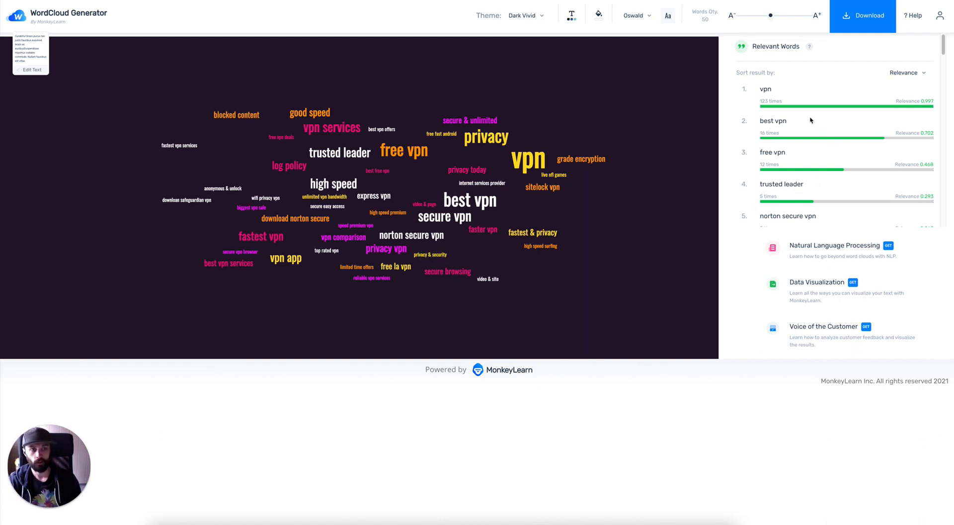
scroll("down", 3)
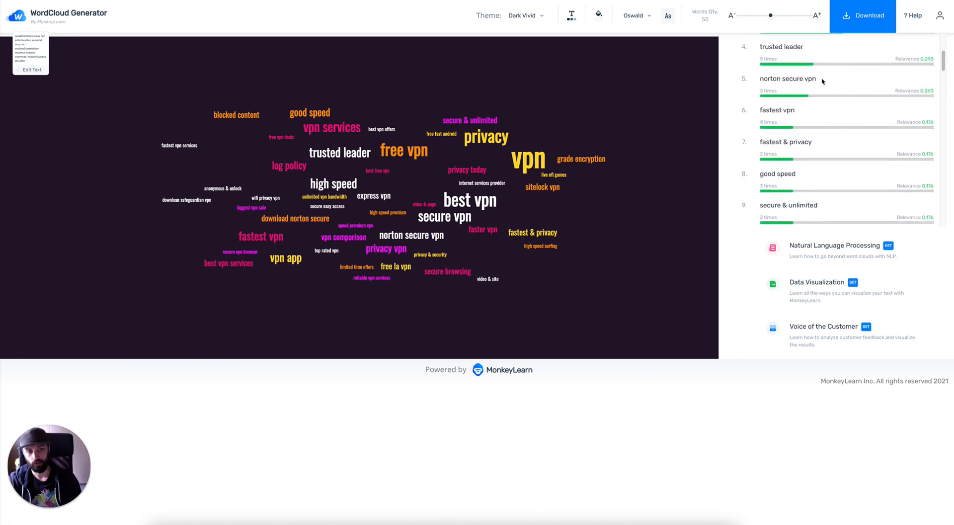
scroll("down", 3)
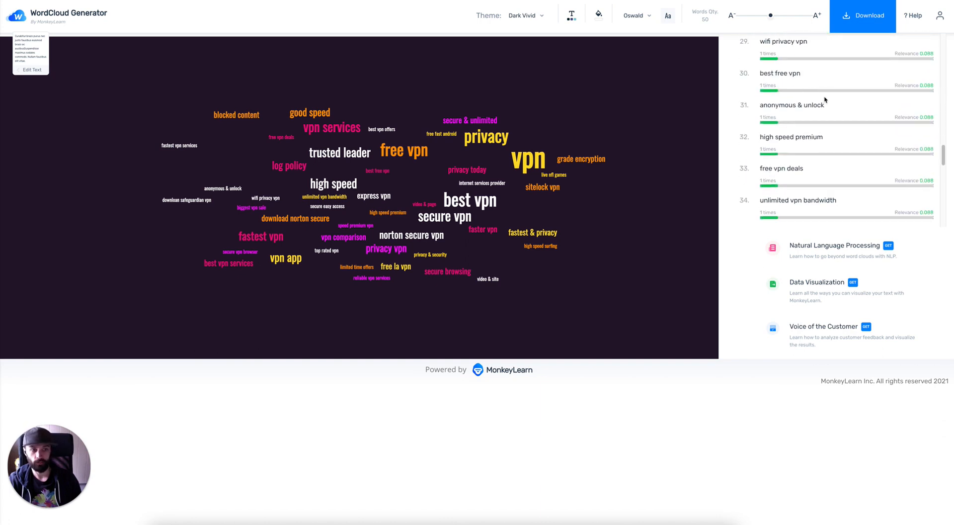